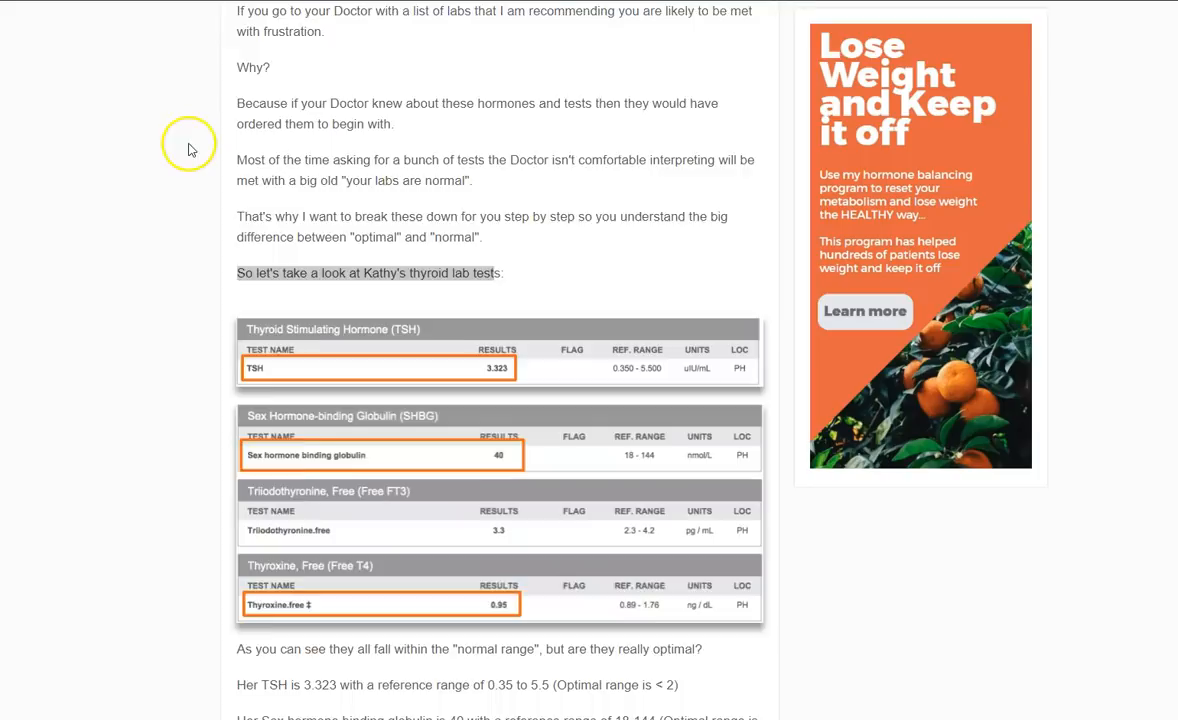
pyautogui.scroll(3)
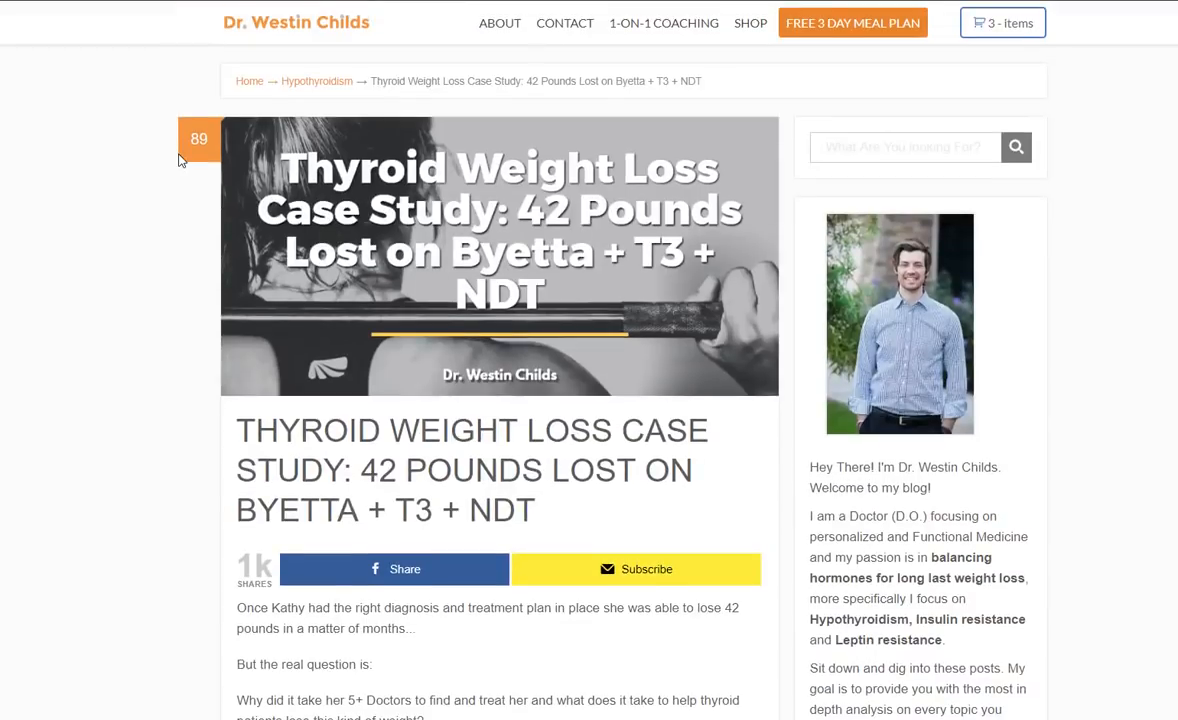
pyautogui.scroll(-3)
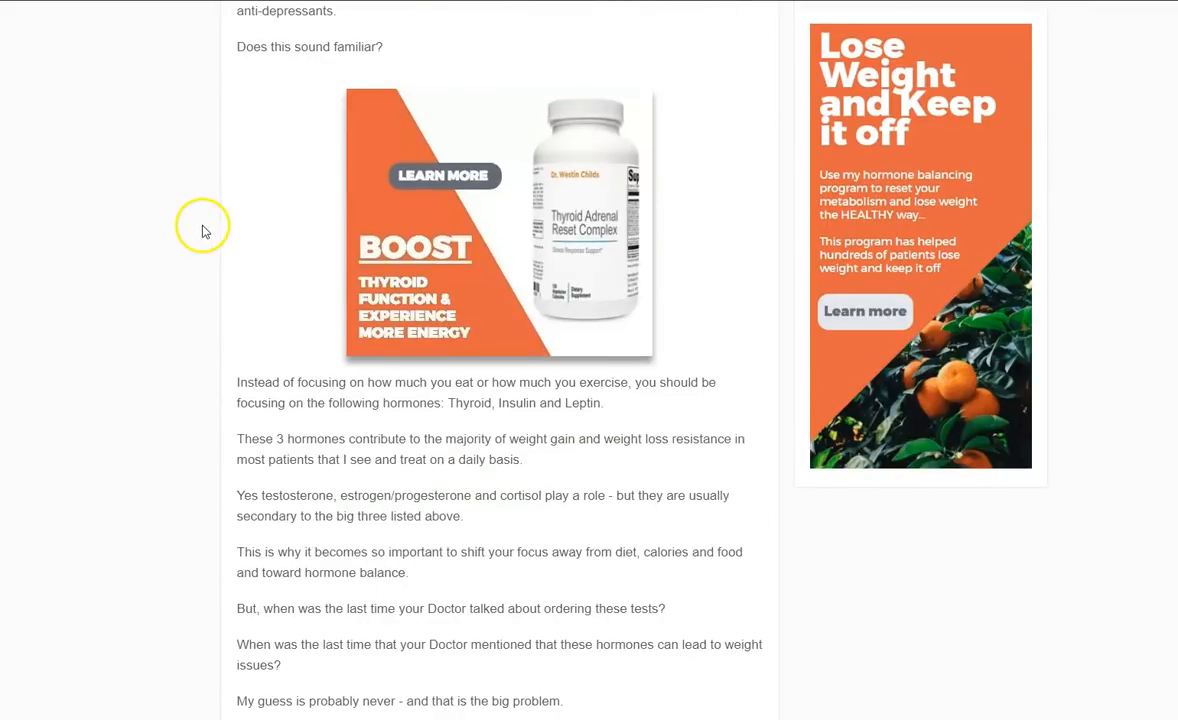
pyautogui.scroll(-3)
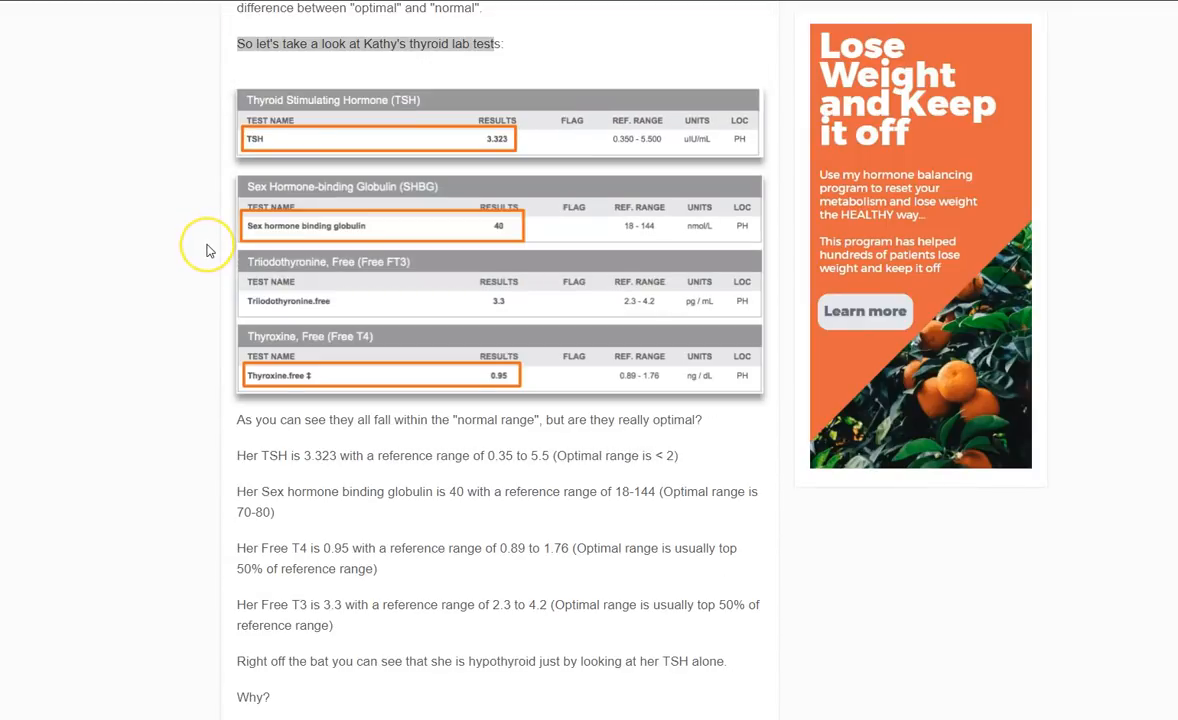
pyautogui.moveTo(208, 222)
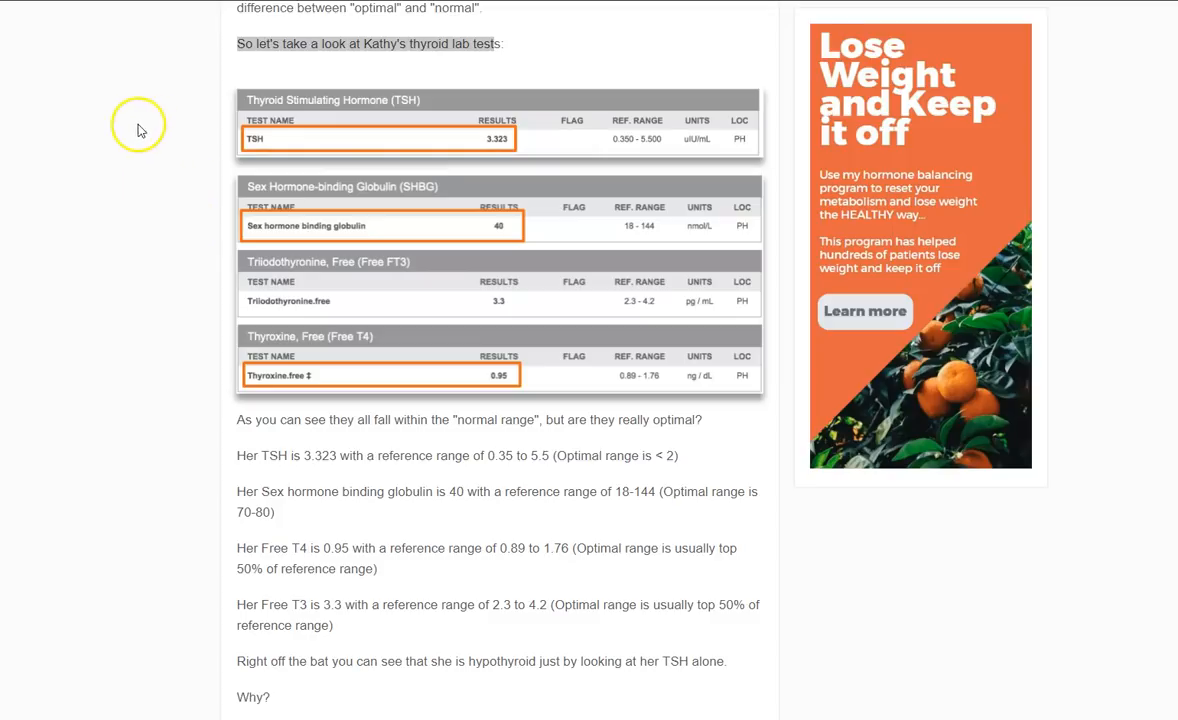
pyautogui.moveTo(56, 36)
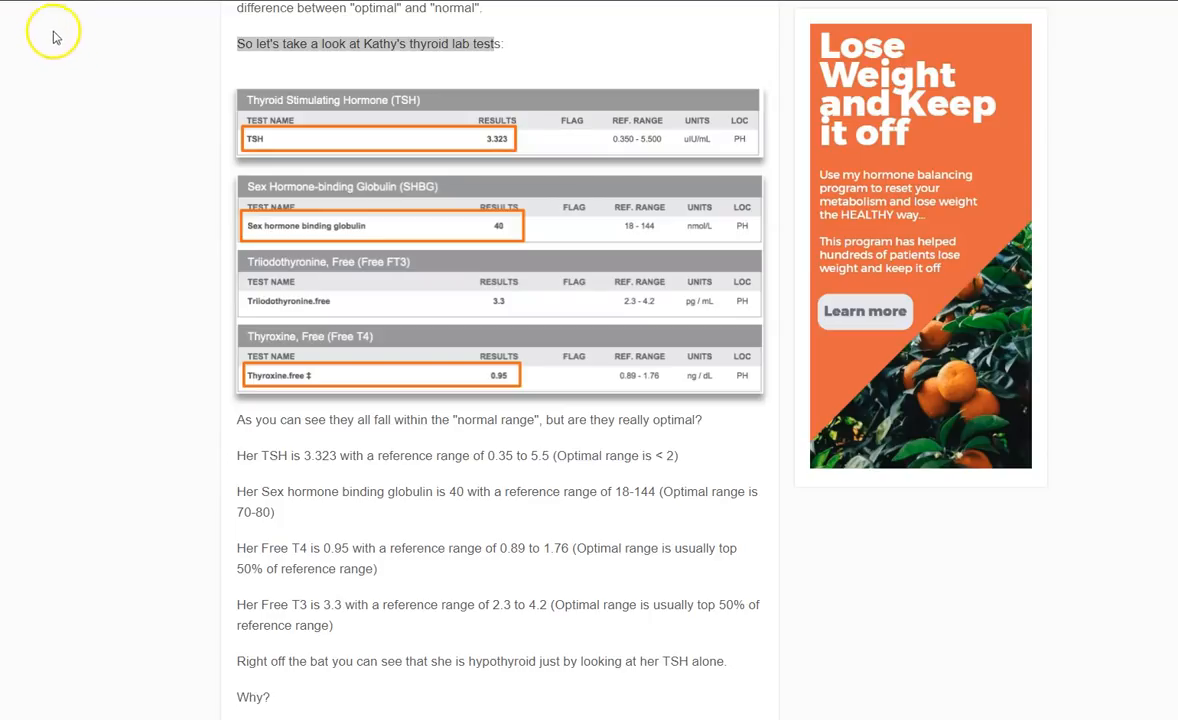